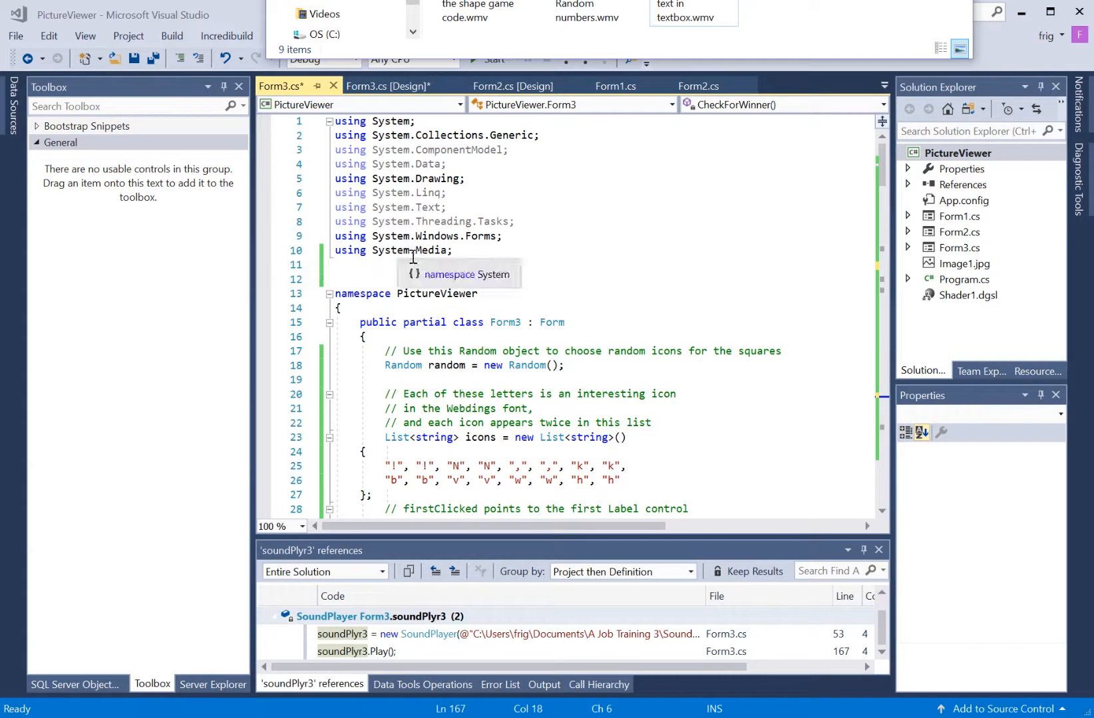
{"action": "mouse_move", "coordinate": [409, 266]}
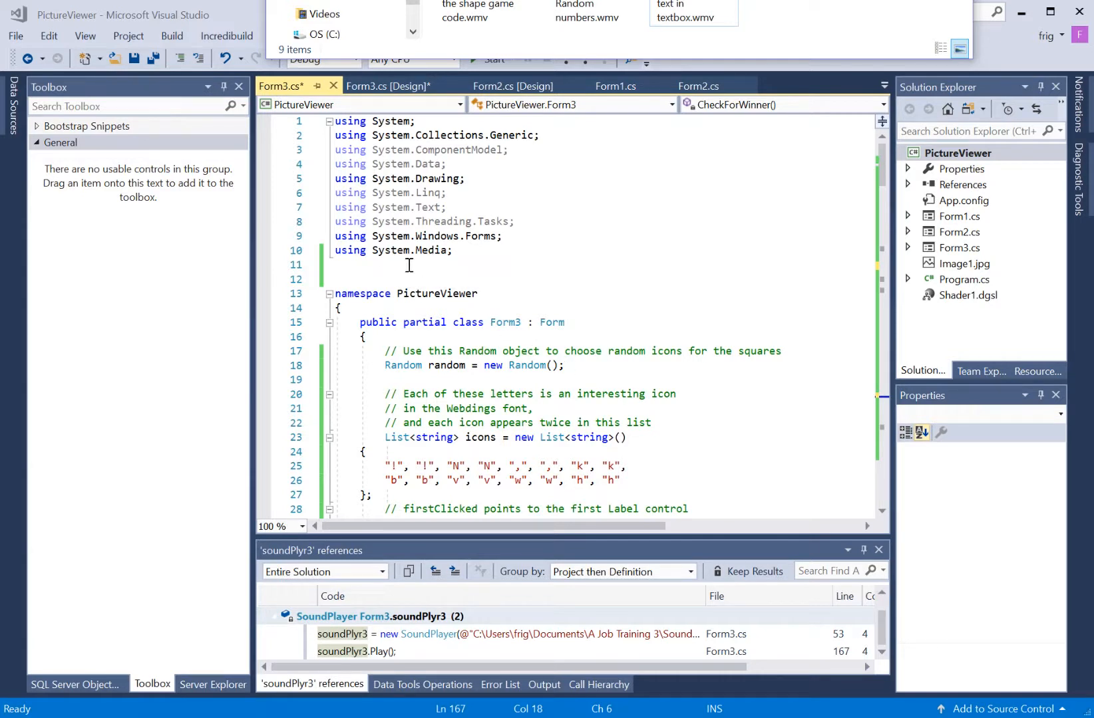
Step: Review Form3's CheckForWinner and Form3_Load handlers where soundPlyr3 and soundPlyr2 play
{"action": "scroll", "scroll_direction": "down", "scroll_amount": 3}
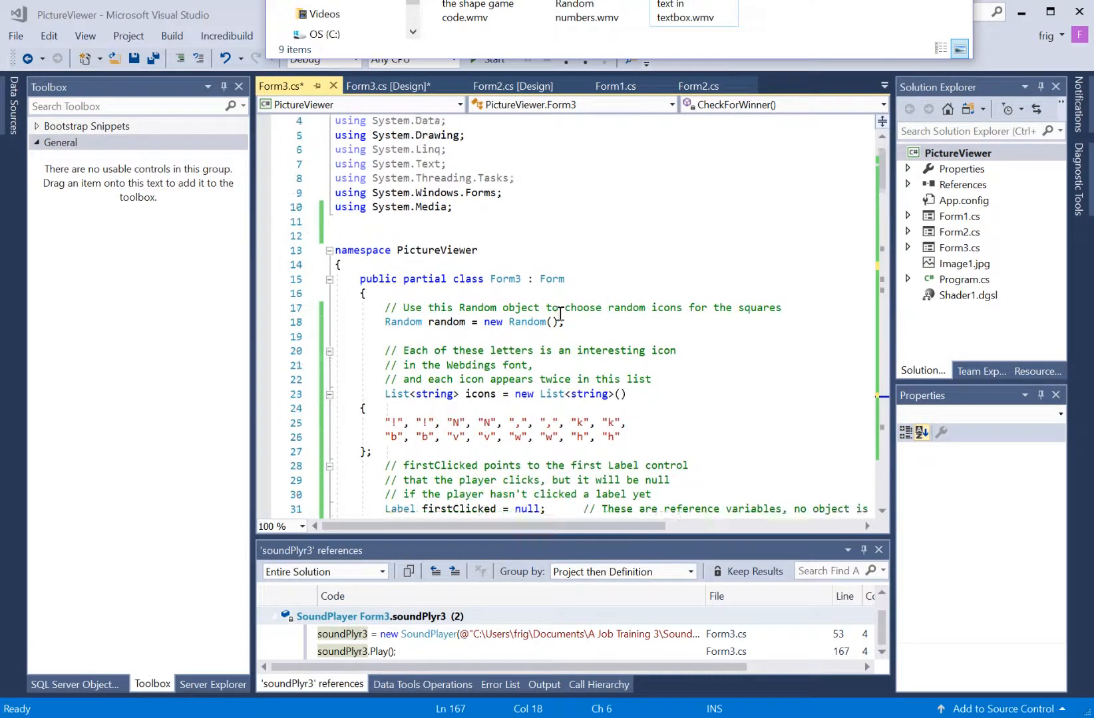
{"action": "scroll", "scroll_direction": "down", "scroll_amount": 3}
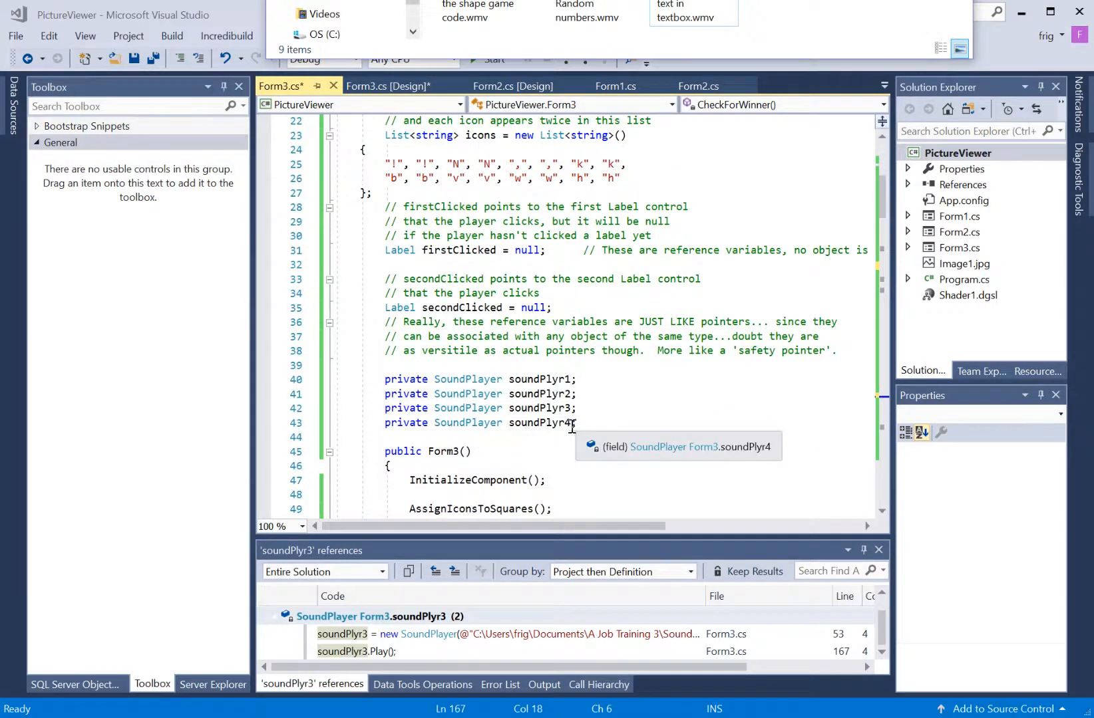
{"action": "mouse_move", "coordinate": [533, 379]}
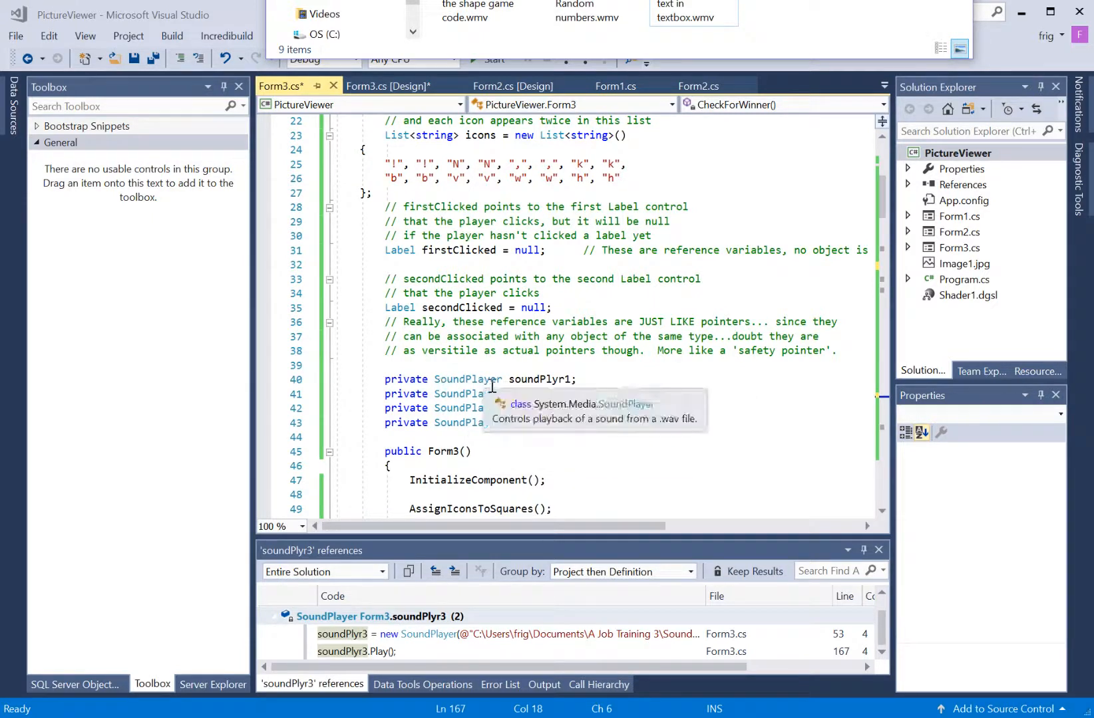
{"action": "scroll", "scroll_direction": "down", "scroll_amount": 3}
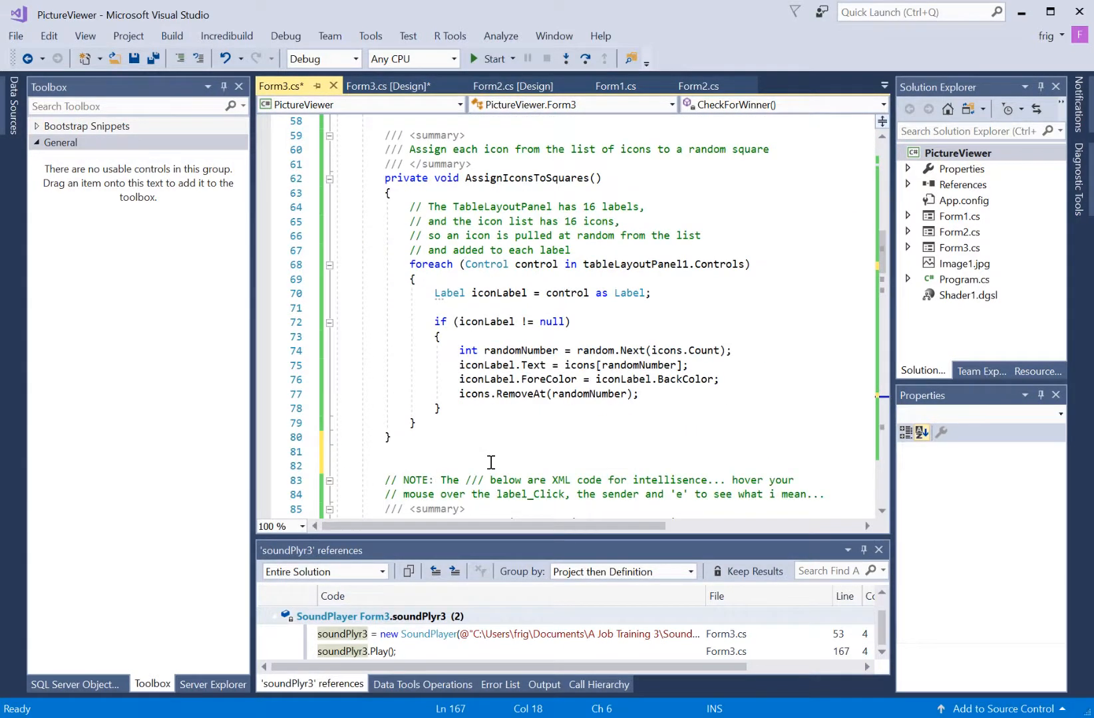
{"action": "scroll", "scroll_direction": "down", "scroll_amount": 3}
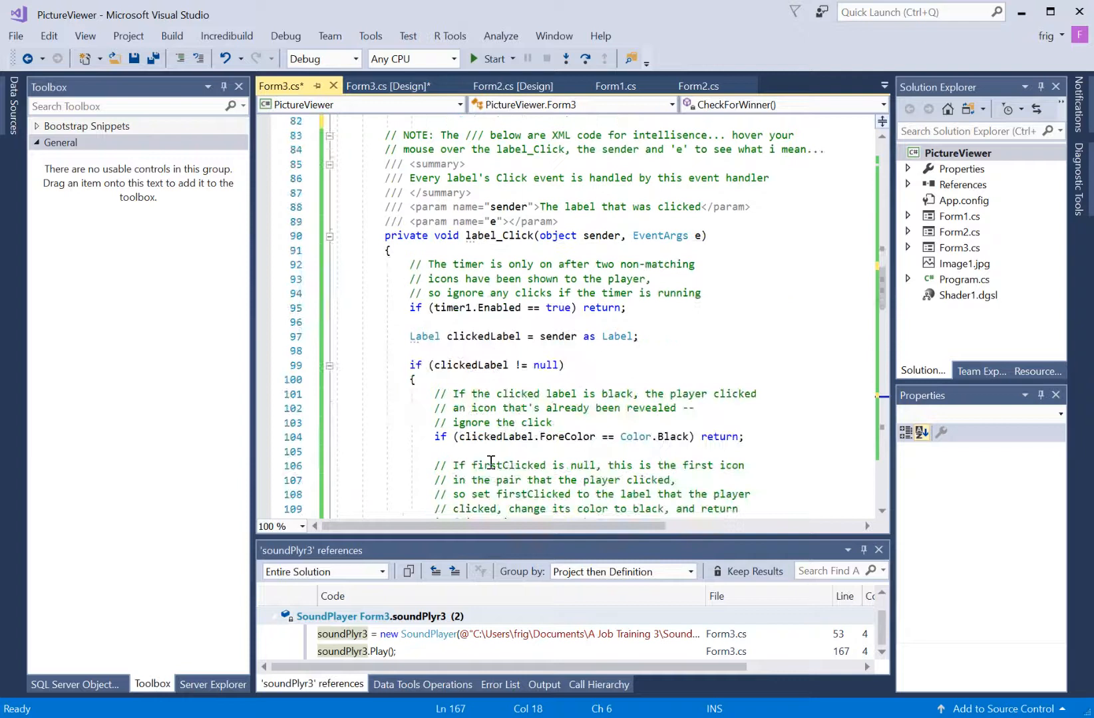
{"action": "scroll", "scroll_direction": "down", "scroll_amount": 3}
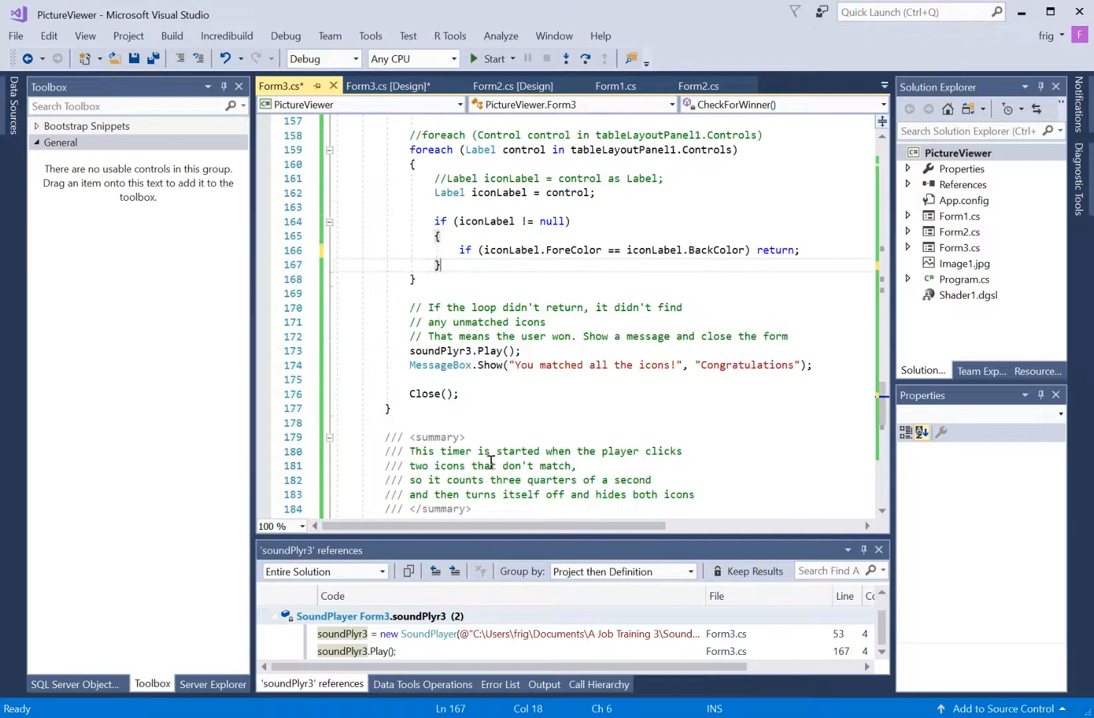
{"action": "scroll", "scroll_direction": "down", "scroll_amount": 3}
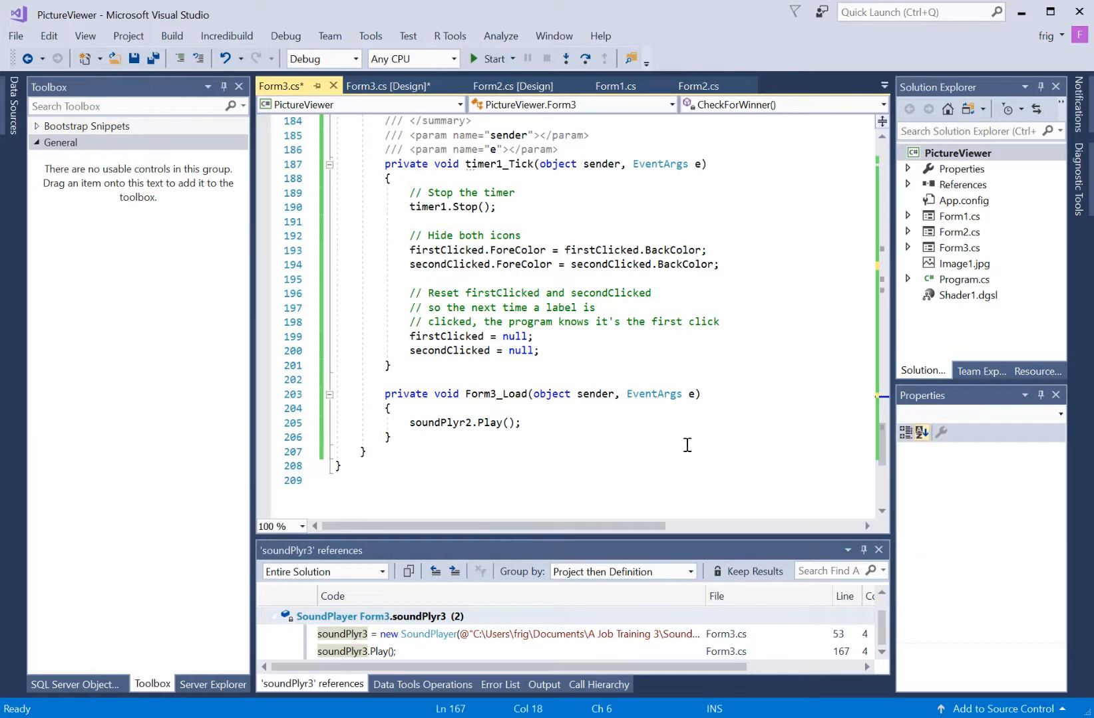
{"action": "mouse_move", "coordinate": [489, 423]}
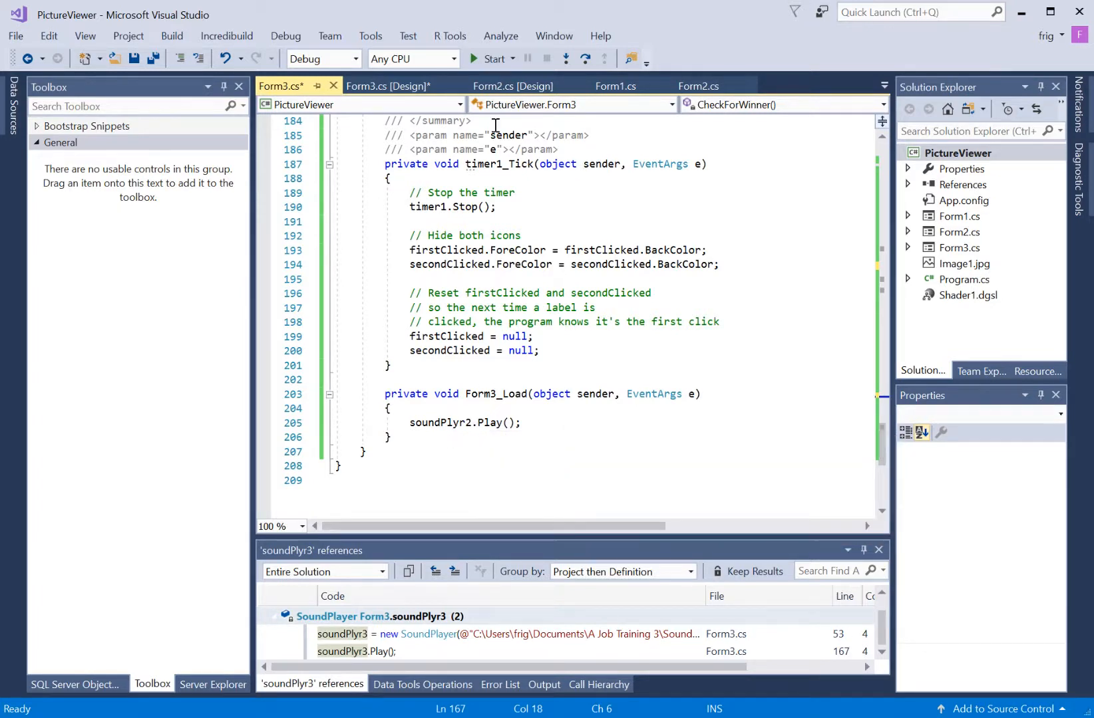
Step: Switch to the Form2 Math Quiz designer view
{"action": "left_click", "coordinate": [513, 85]}
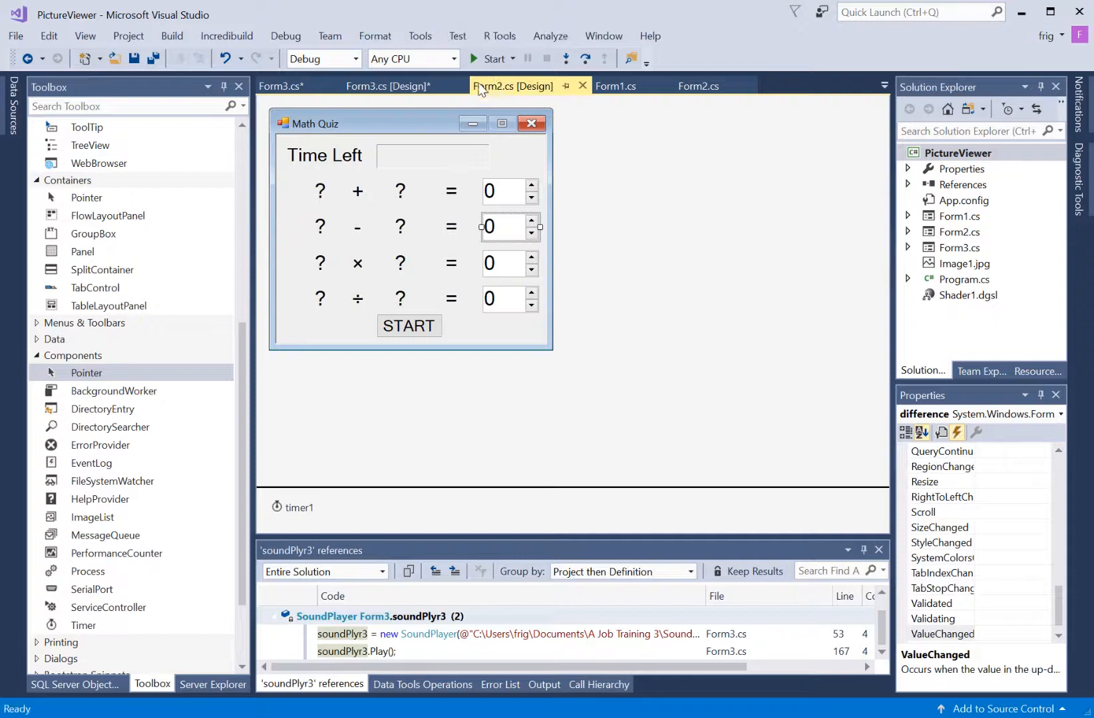